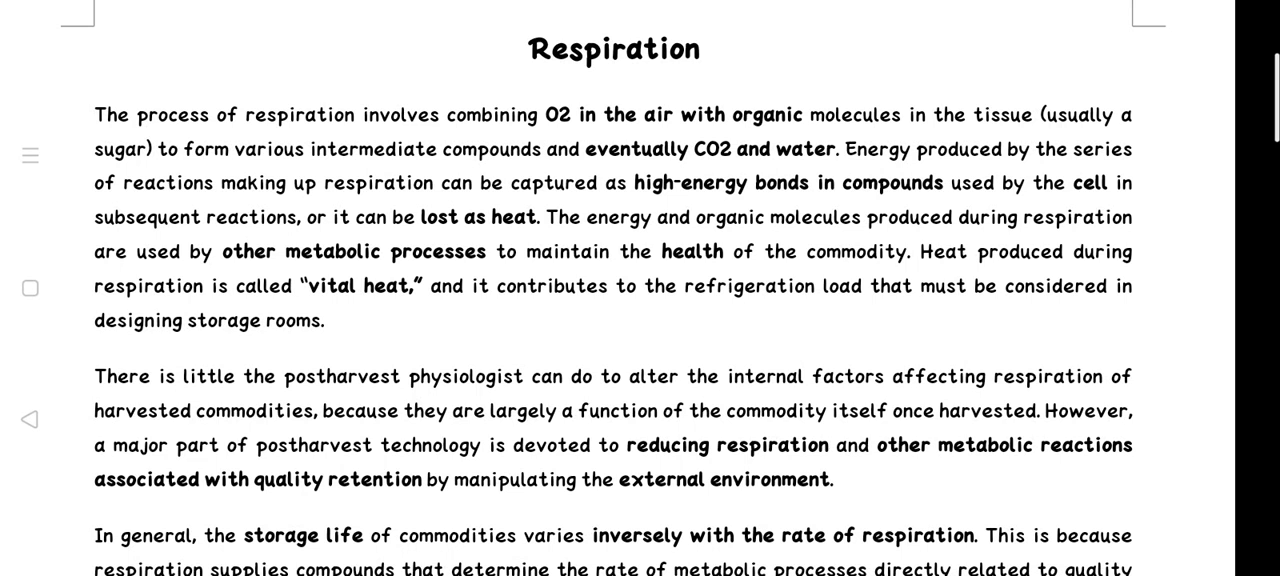
{"action": "scroll", "scroll_direction": "down", "scroll_amount": 3}
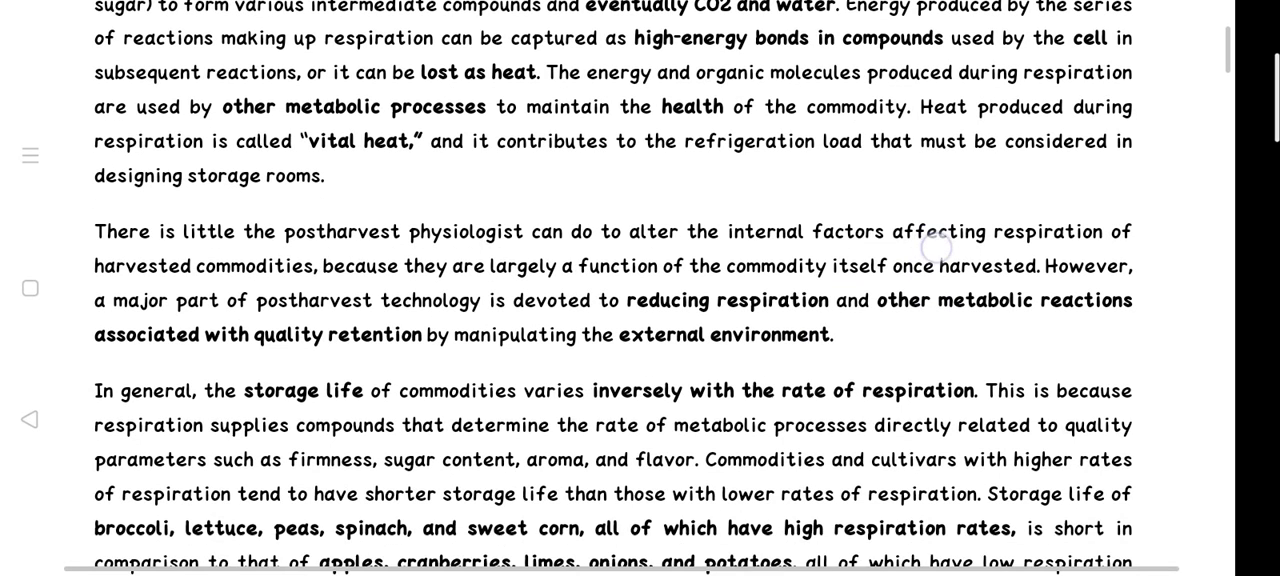
{"action": "scroll", "scroll_direction": "down", "scroll_amount": 3}
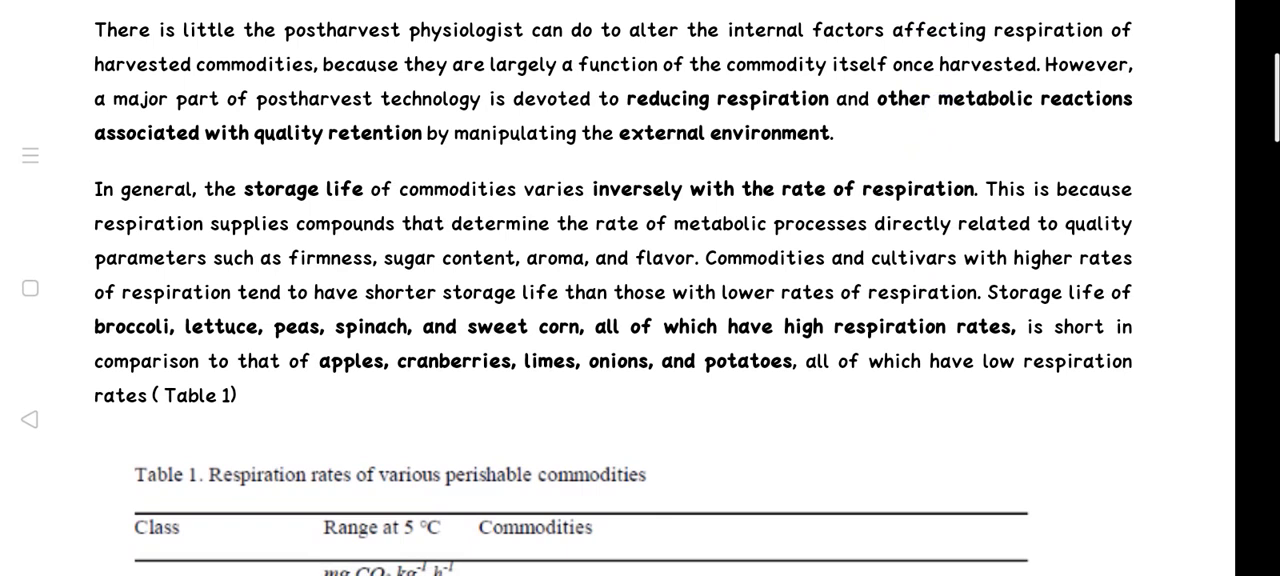